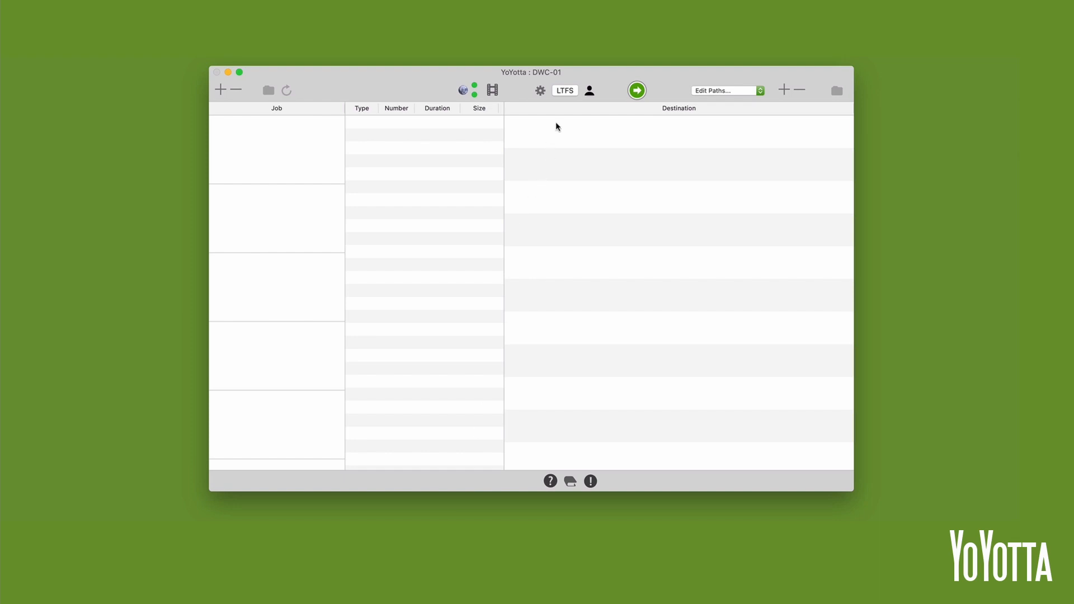
- Show the LTFS drive panel to check drive LTFS1's status
left_click(565, 90)
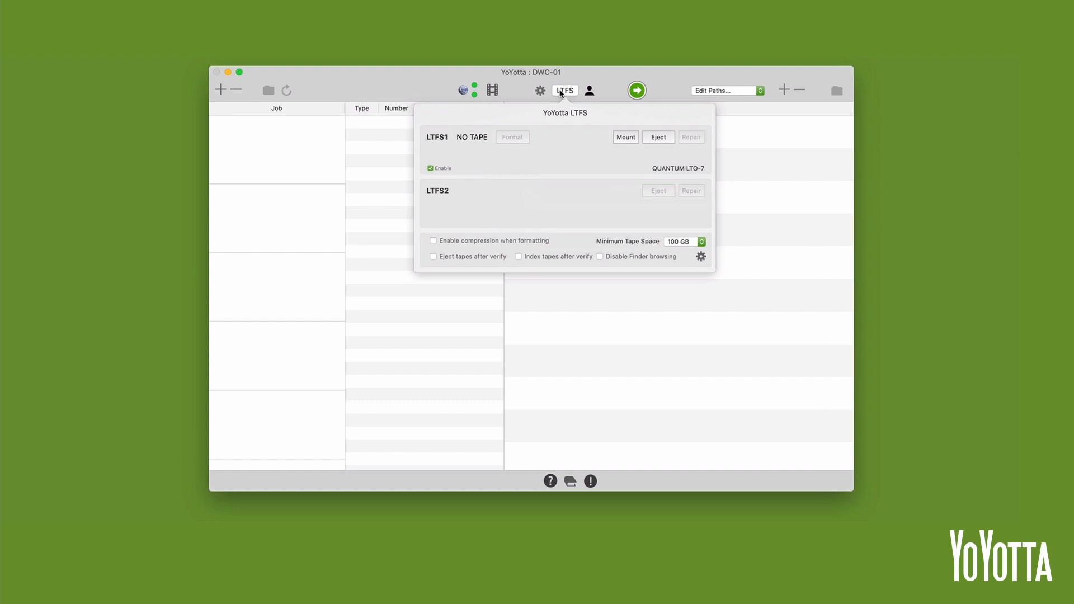
mouse_move(463, 178)
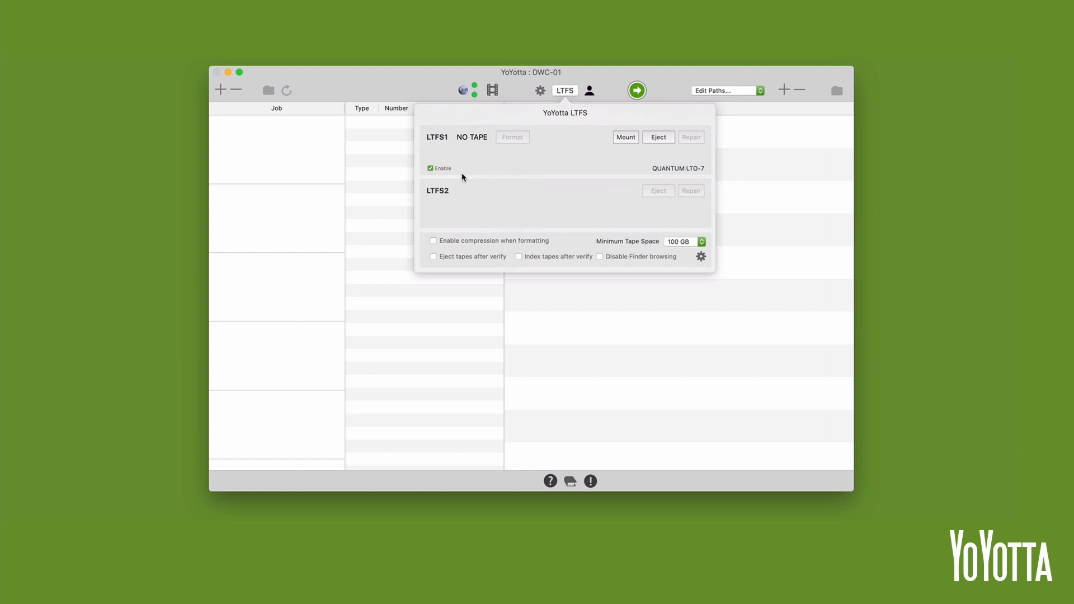
- Enable compression when formatting, then close the LTFS panel
left_click(433, 241)
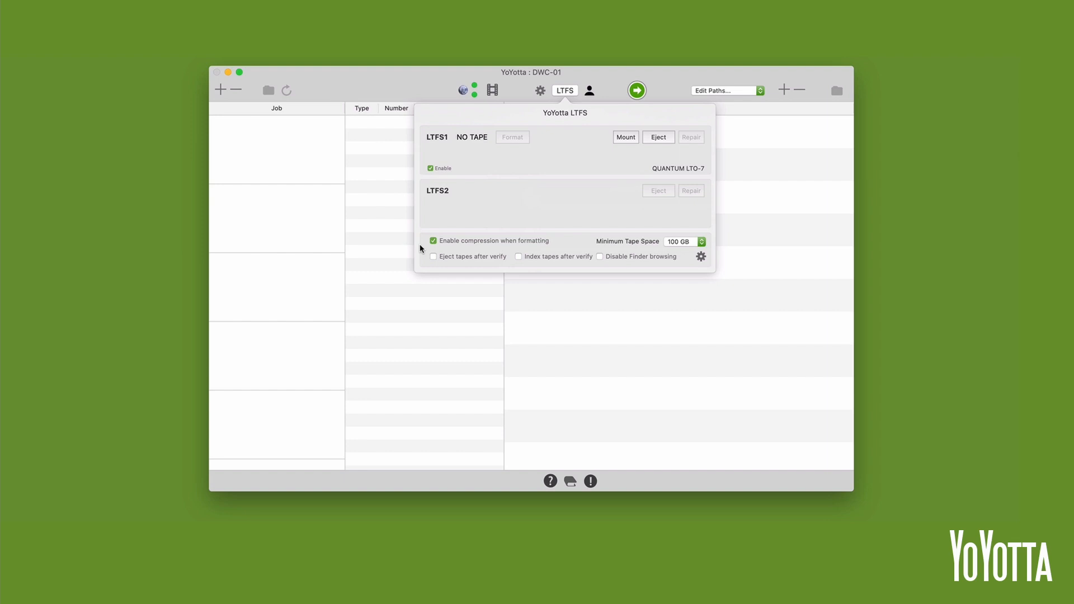
left_click(564, 89)
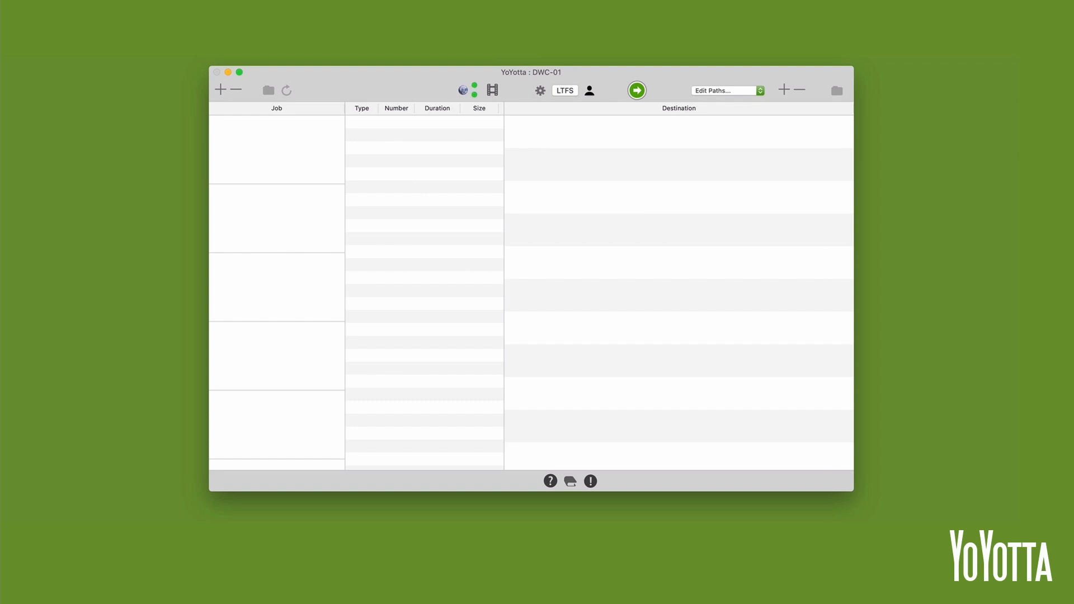
- Format the Drive 1 tape as LTO-7 named TSG085 with compression
left_click(590, 480)
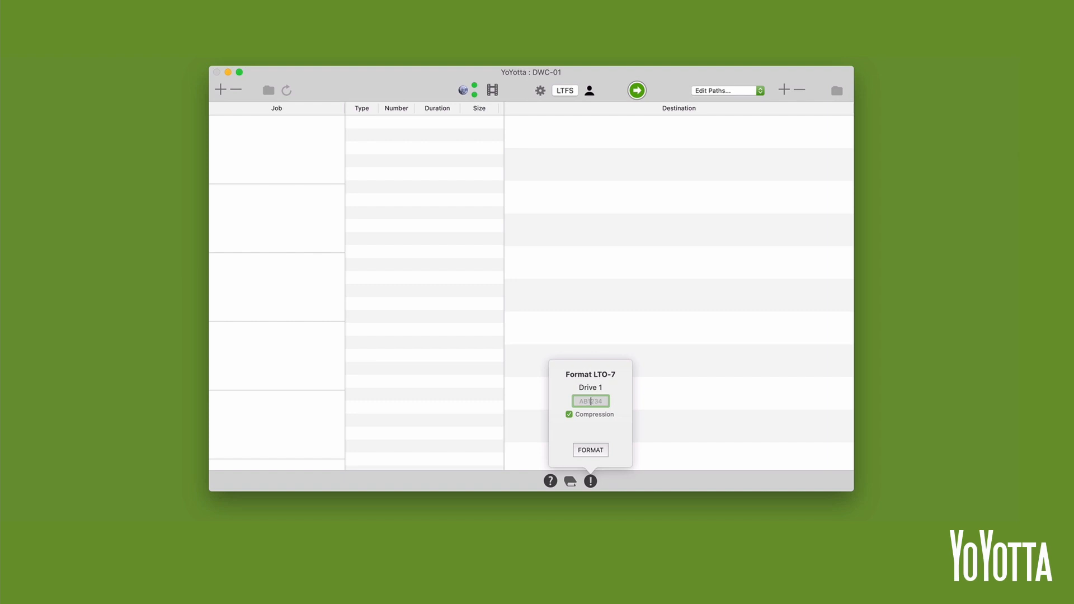
type("TSG08")
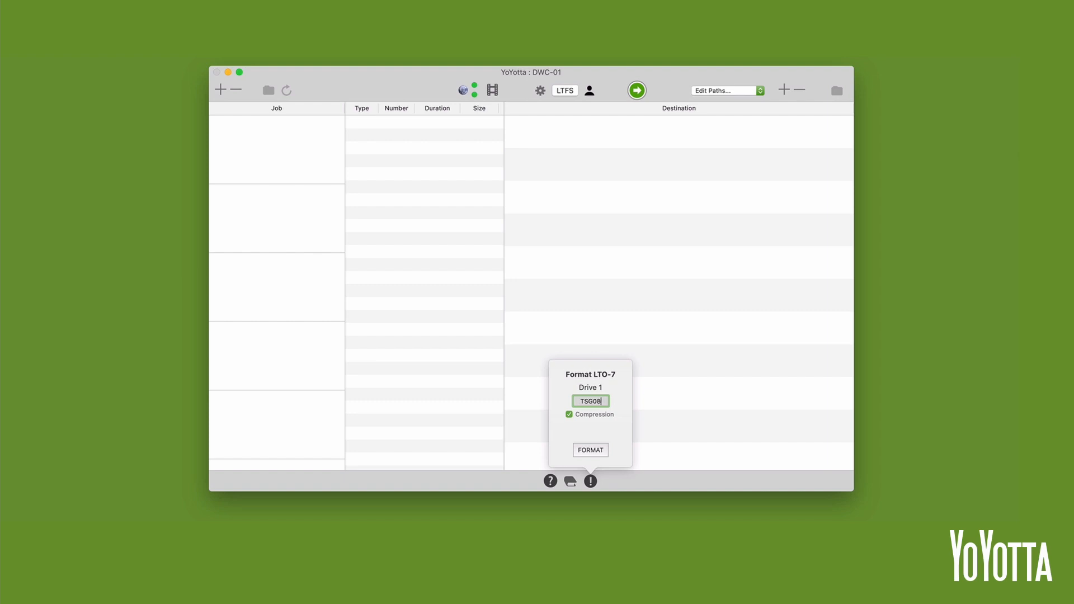
type("5")
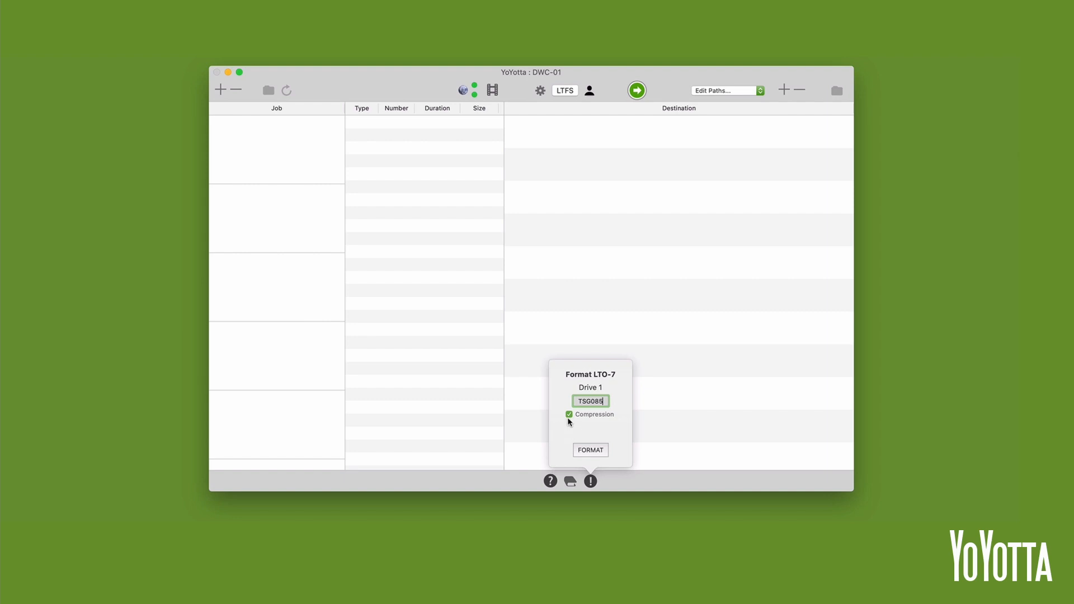
left_click(590, 450)
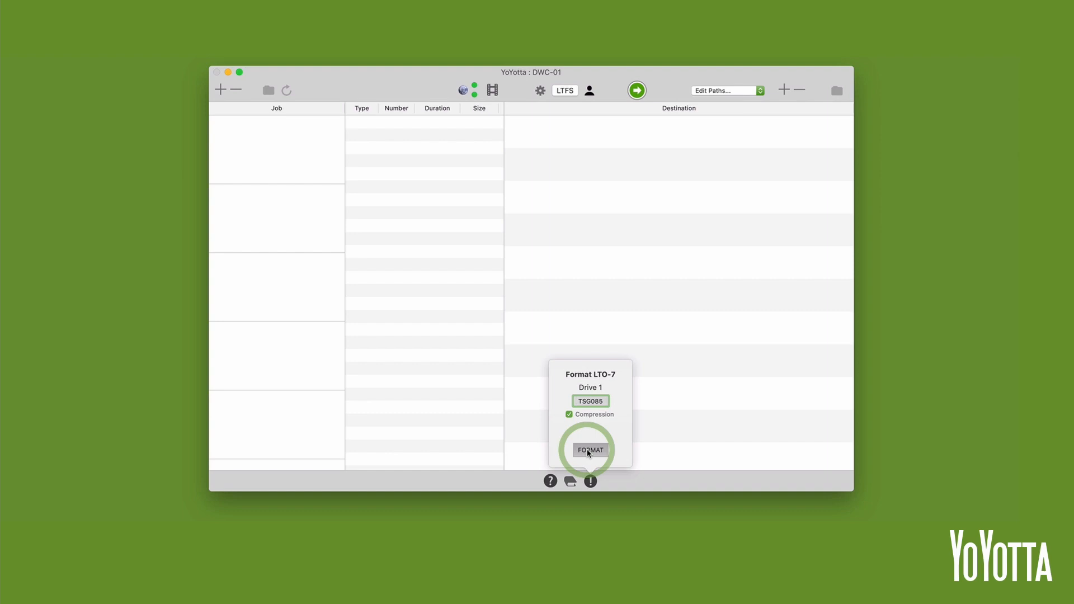
left_click(590, 449)
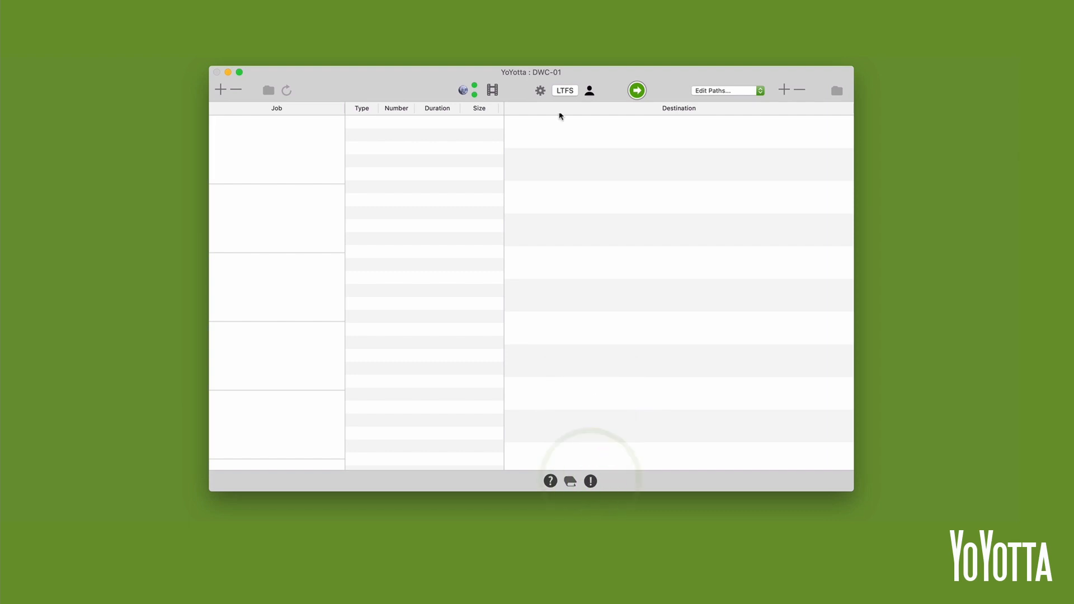
- Reopen the LTFS panel to confirm TSG085 shows as LTO-7 Compressed
left_click(565, 90)
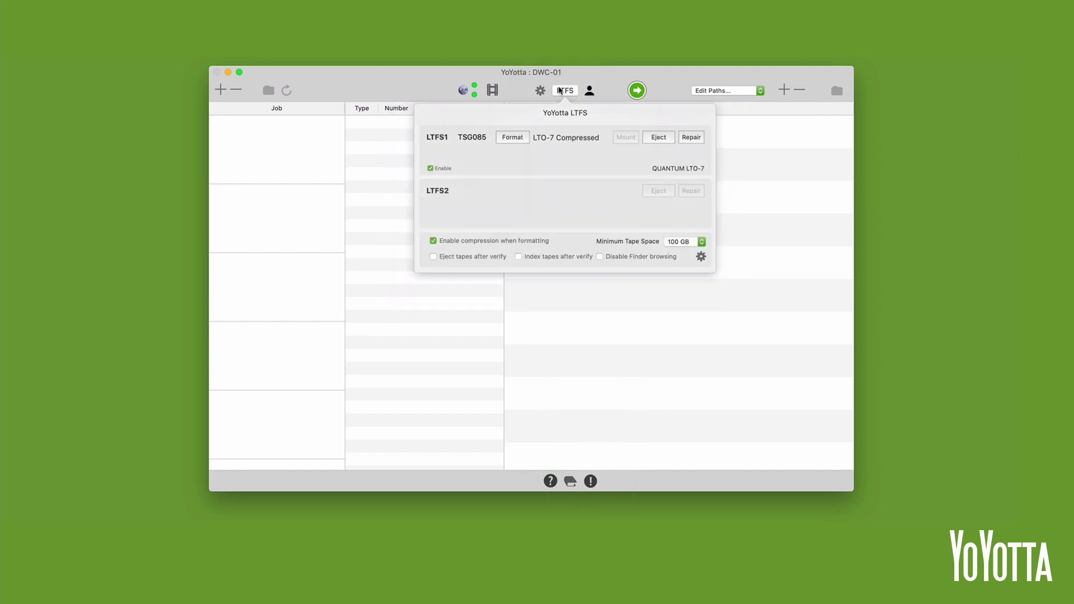